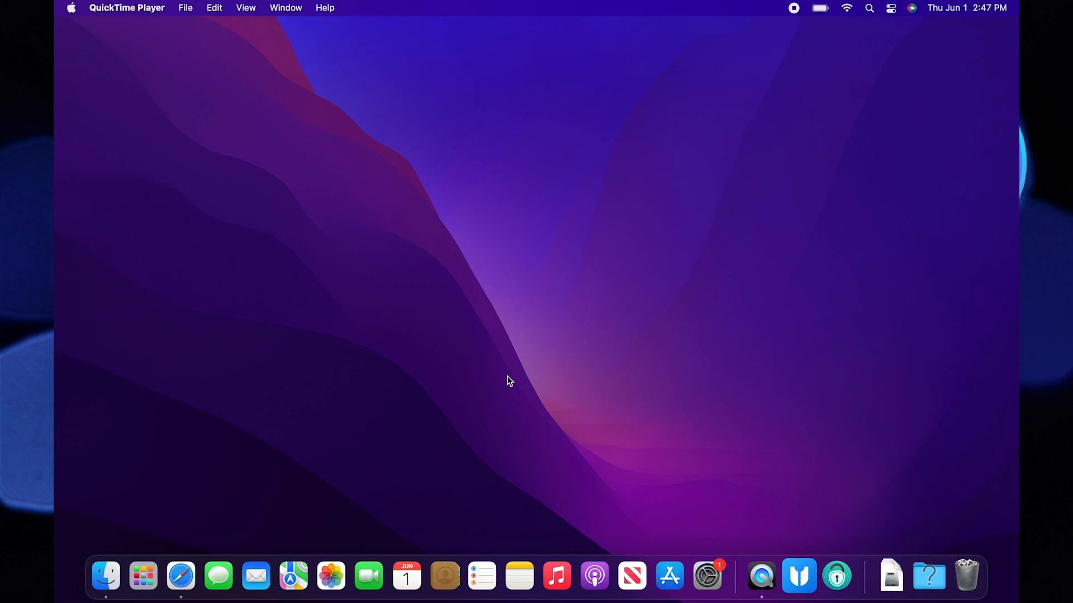
Step: Open Safari and search Google for 'imobie'
click(181, 576)
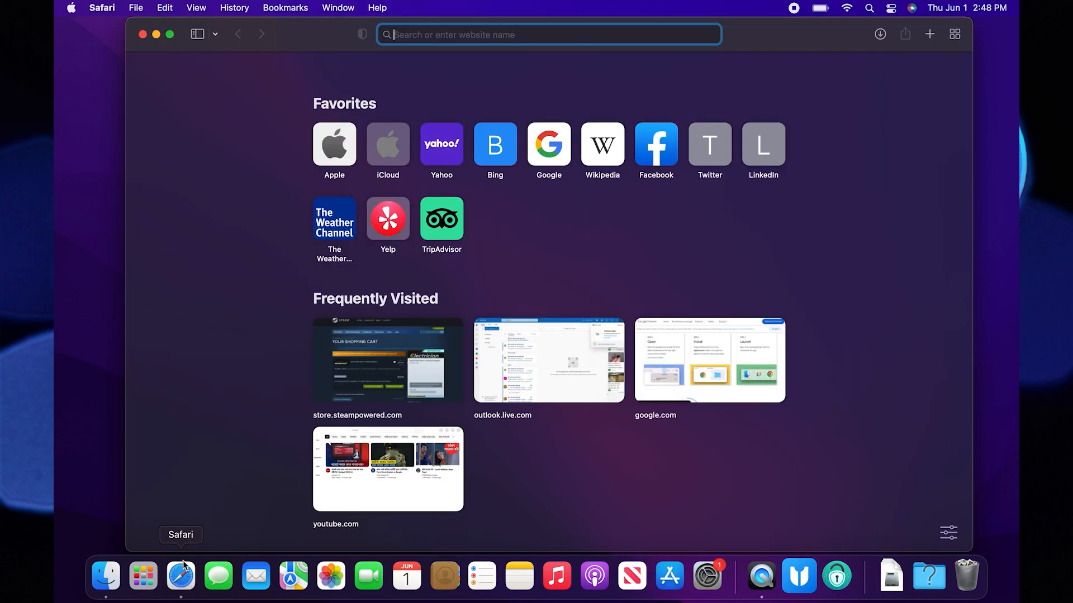
text(imobie)
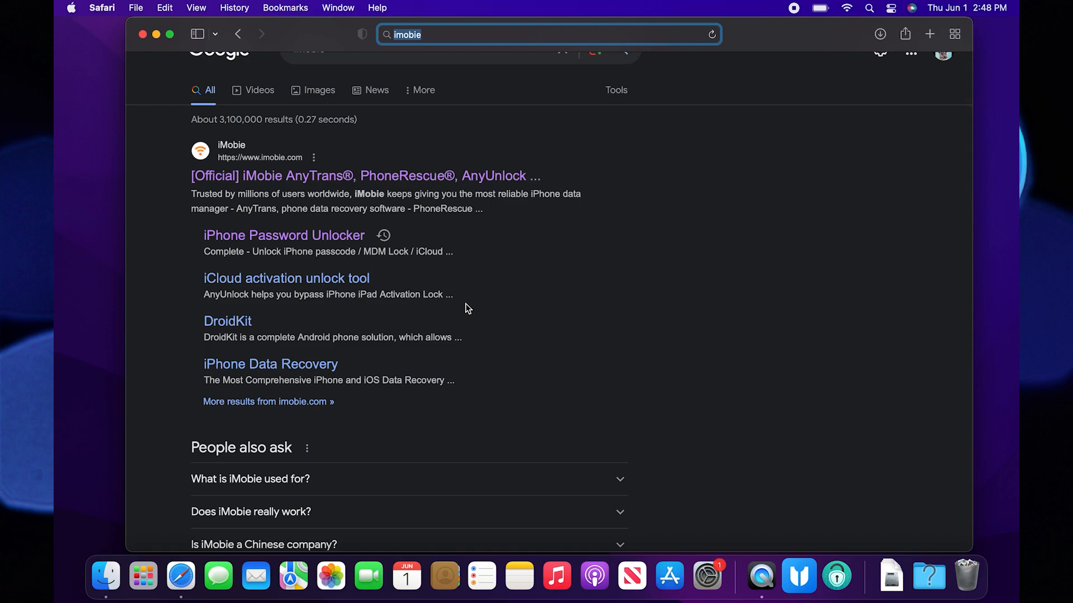
mouse_move(345, 235)
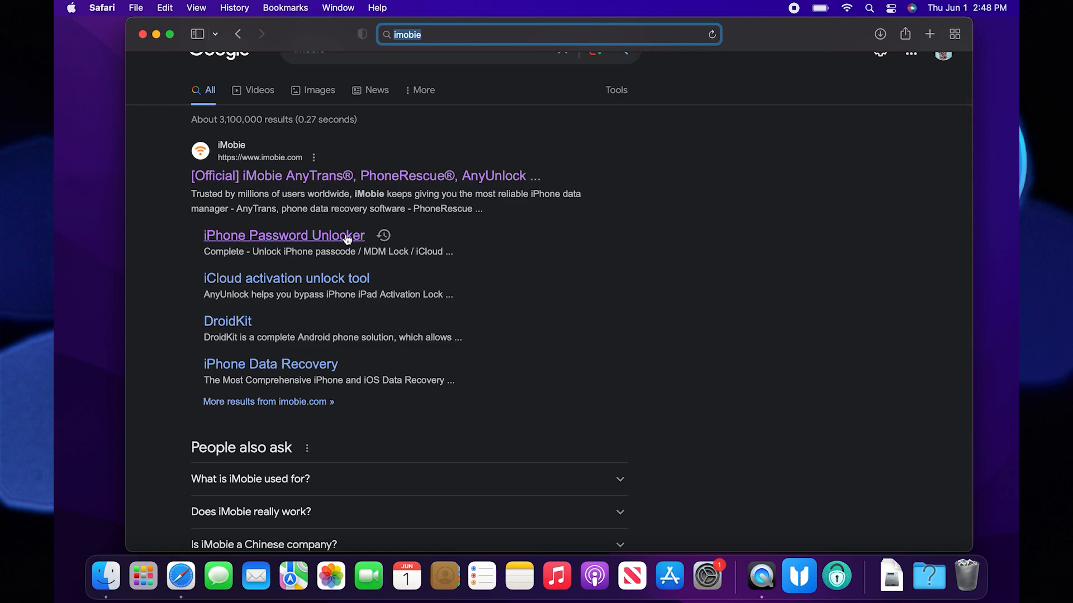
Step: Open the iPhone Password Unlocker result on imobie.com and scroll down the AnyUnlock page
click(283, 235)
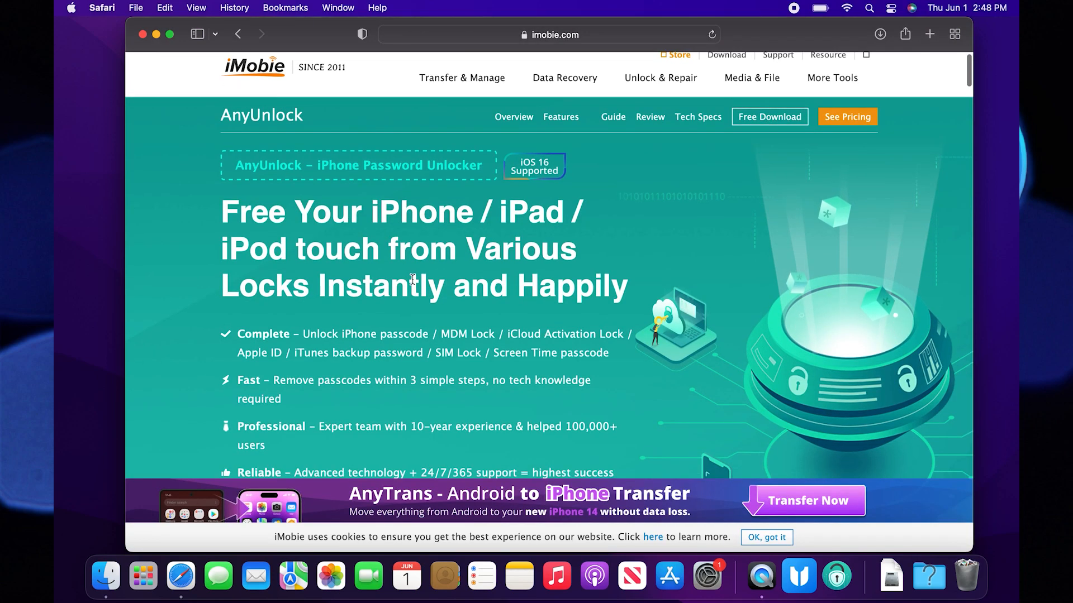
scroll(down, 3)
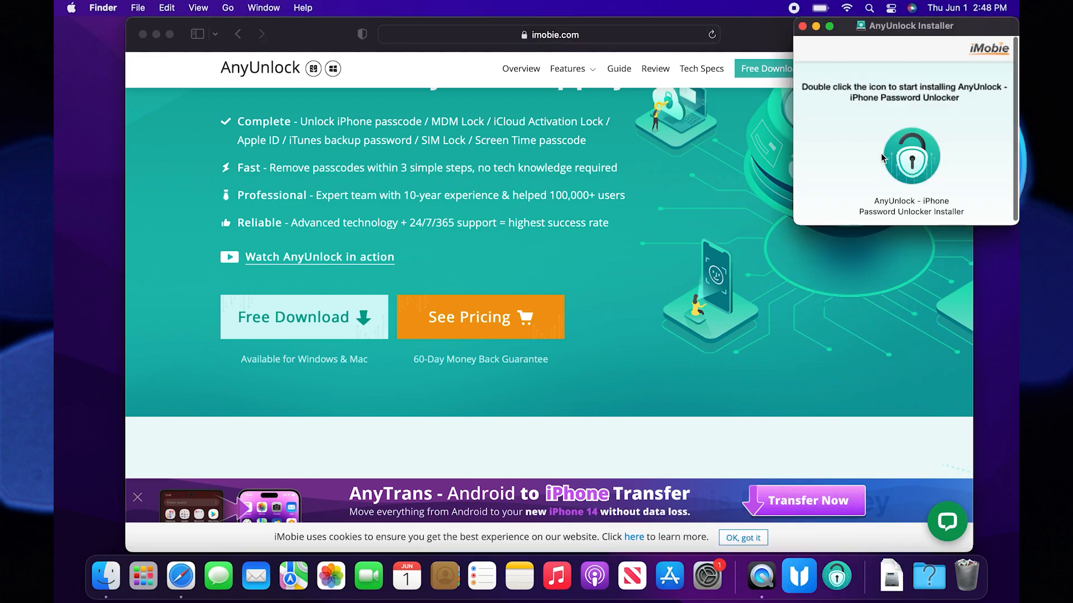
Step: Run the AnyUnlock installer and confirm opening it in the security prompt
double_click(911, 156)
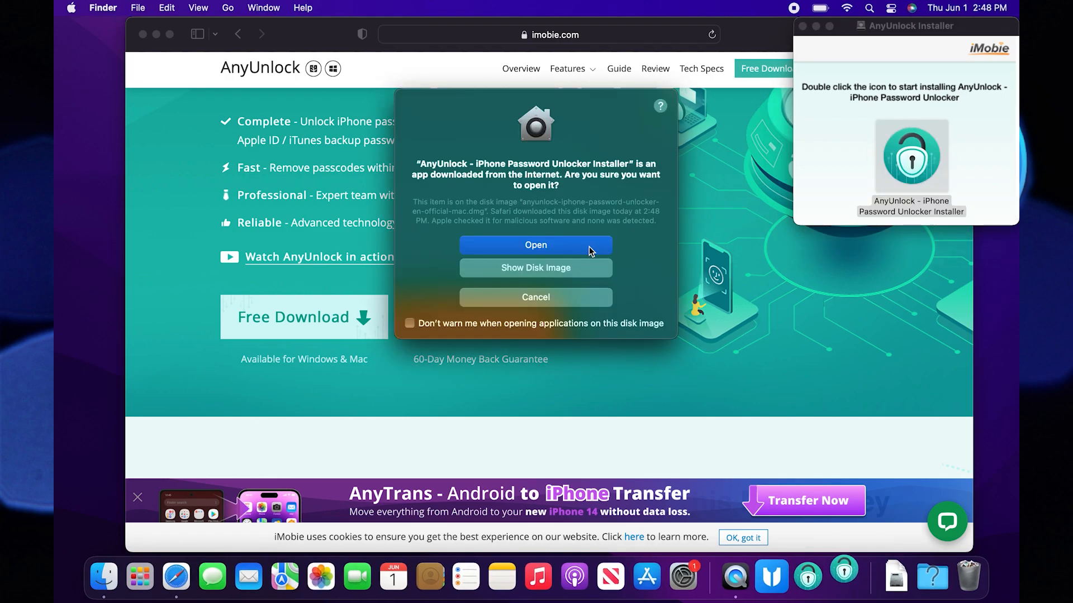
click(536, 244)
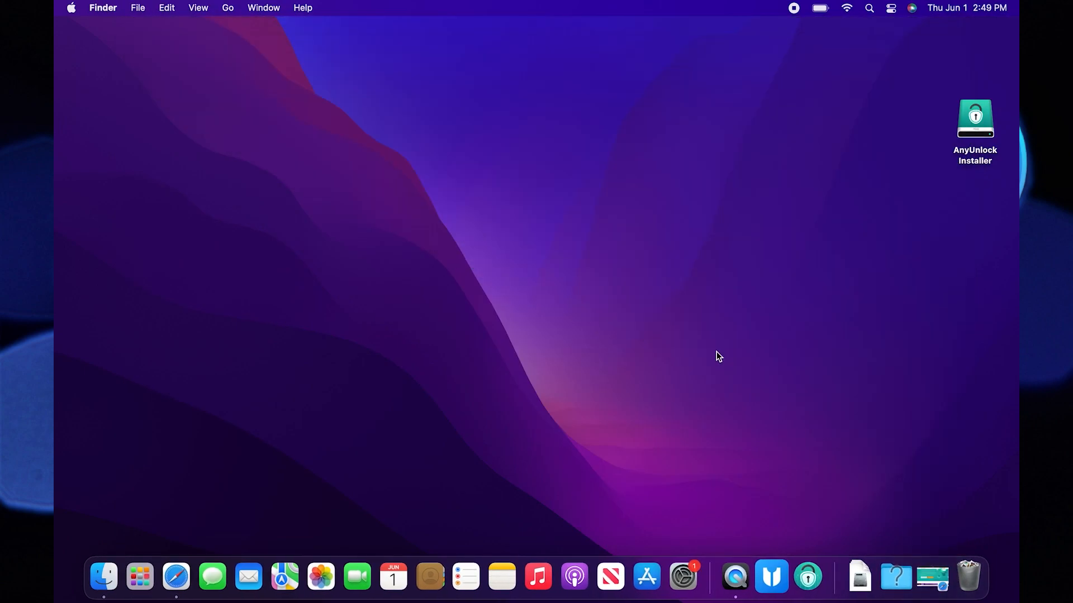
mouse_move(807, 577)
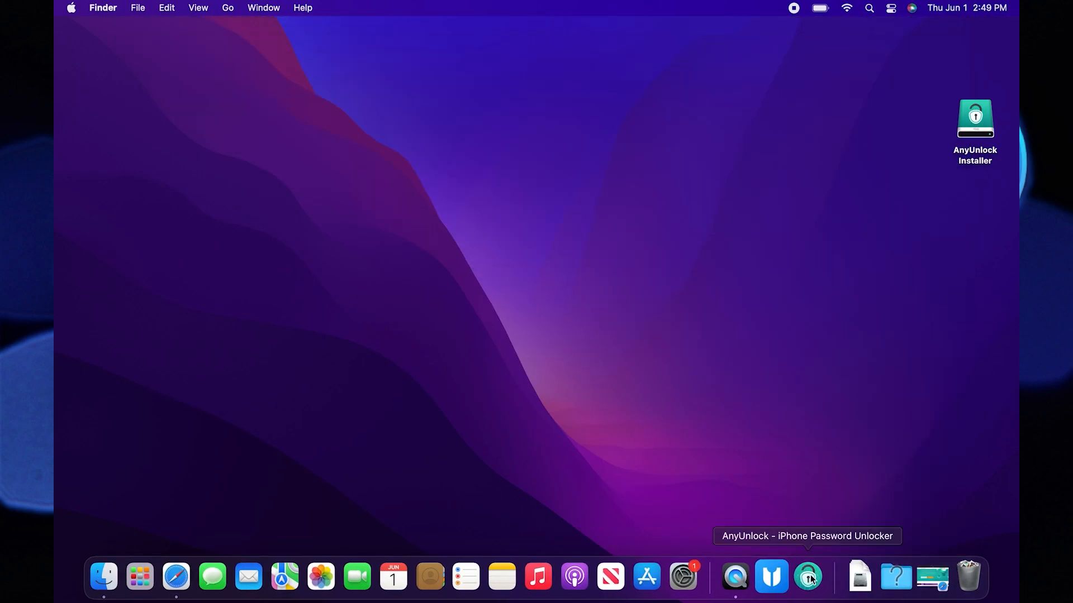
Step: Launch AnyUnlock from the Dock to show its unlock tools grid
click(808, 576)
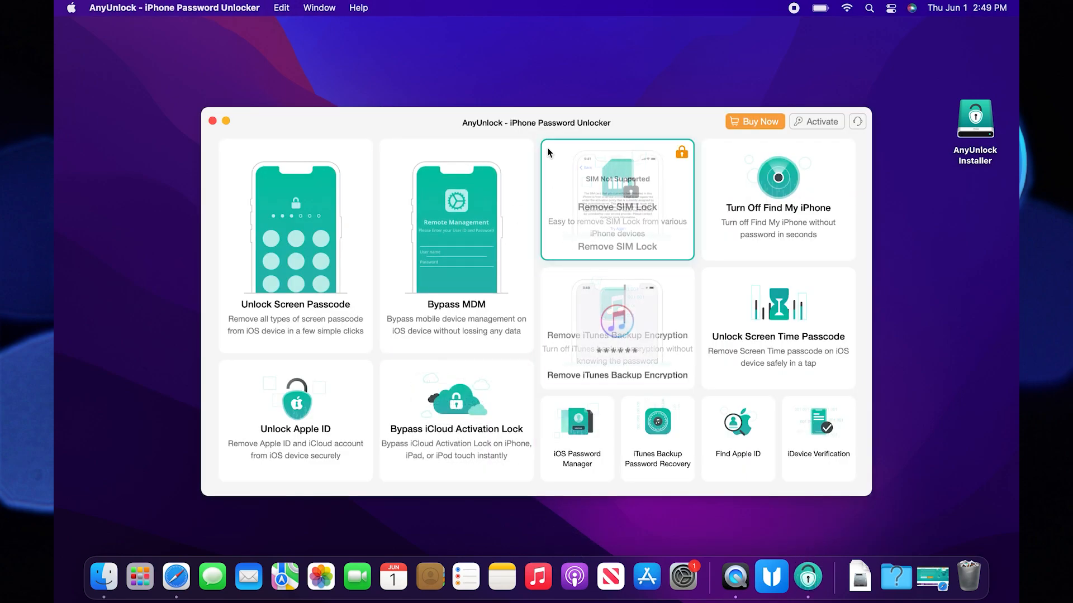
mouse_move(542, 133)
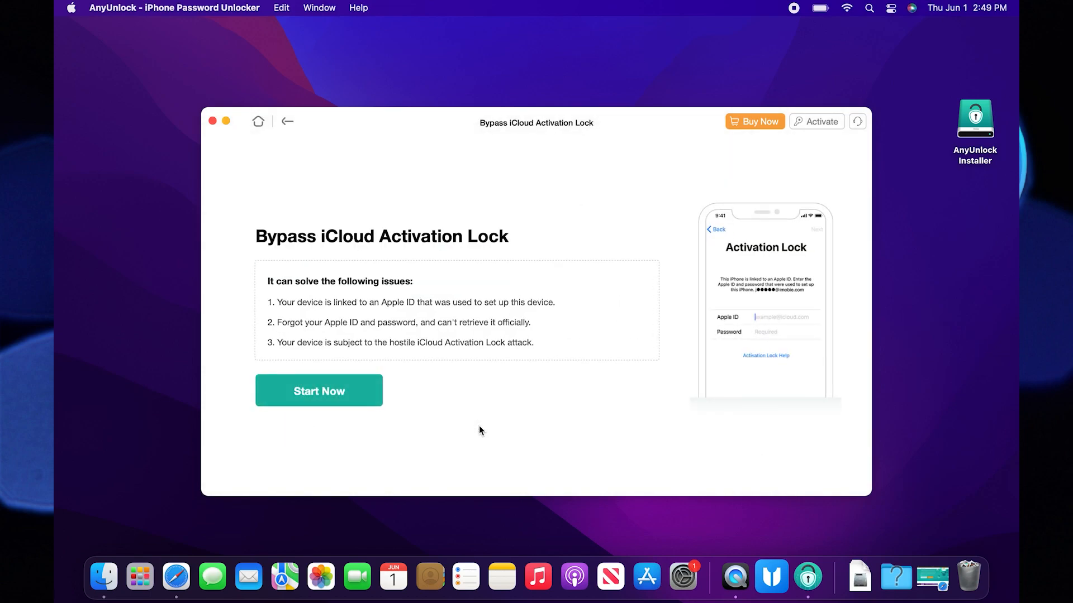
mouse_move(319, 390)
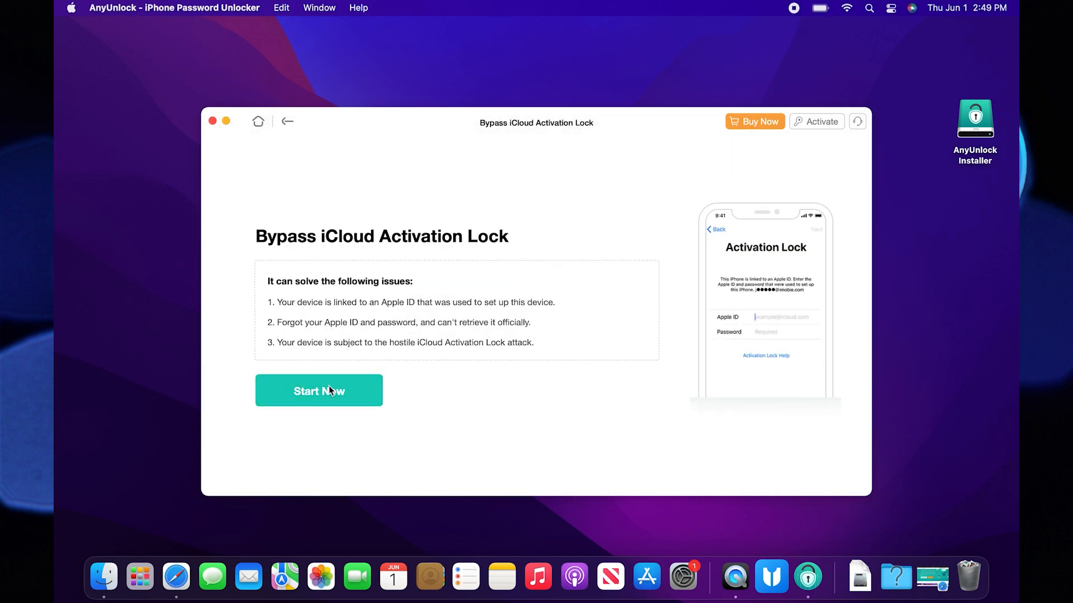
Step: Start Bypass iCloud Activation Lock for the connected iPhone 7
click(318, 390)
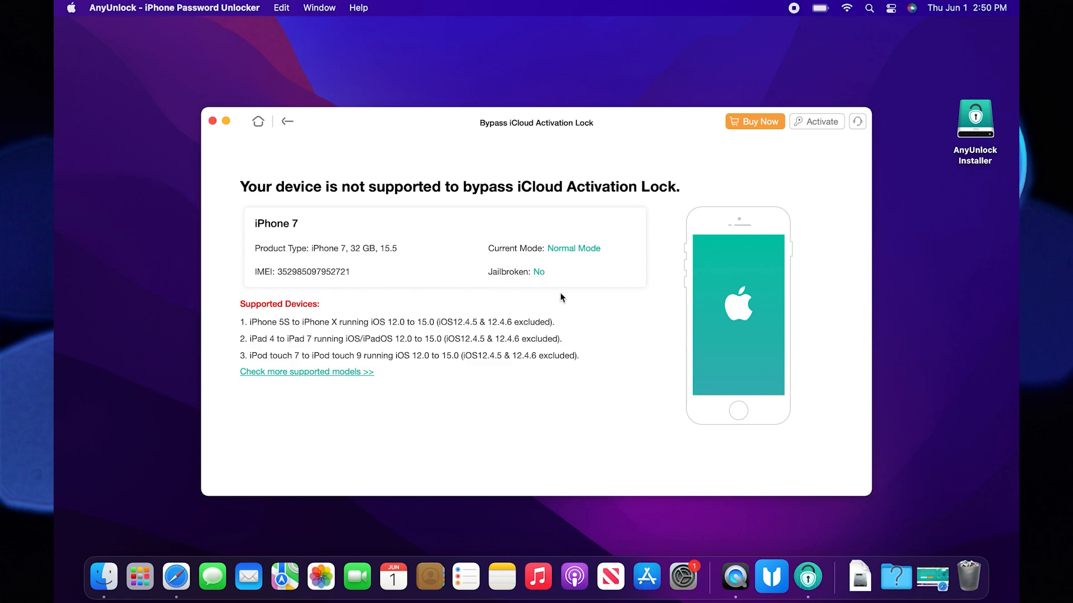
mouse_move(500, 210)
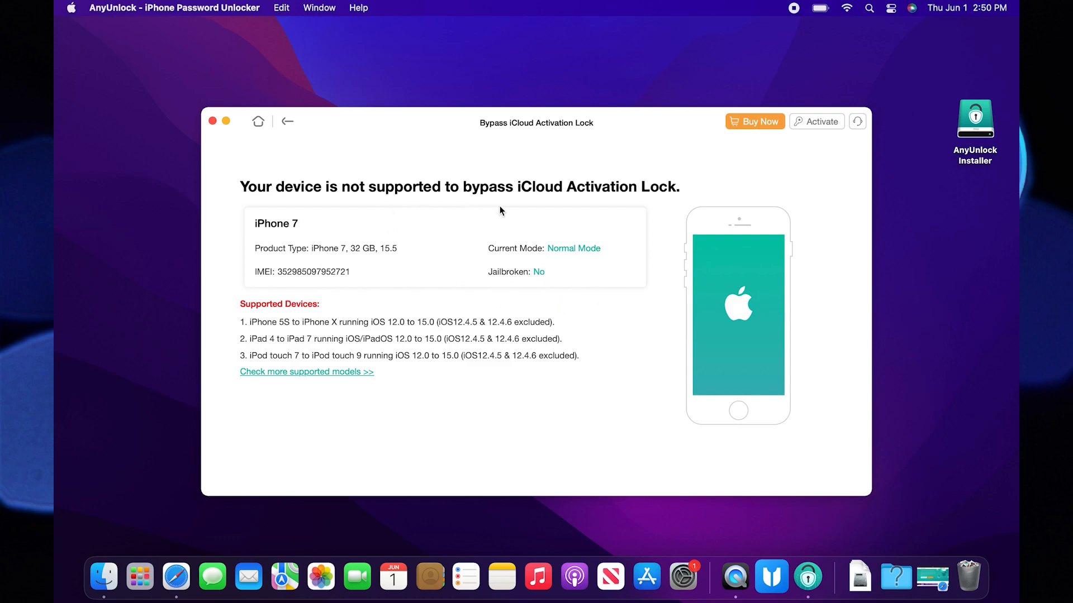
mouse_move(399, 195)
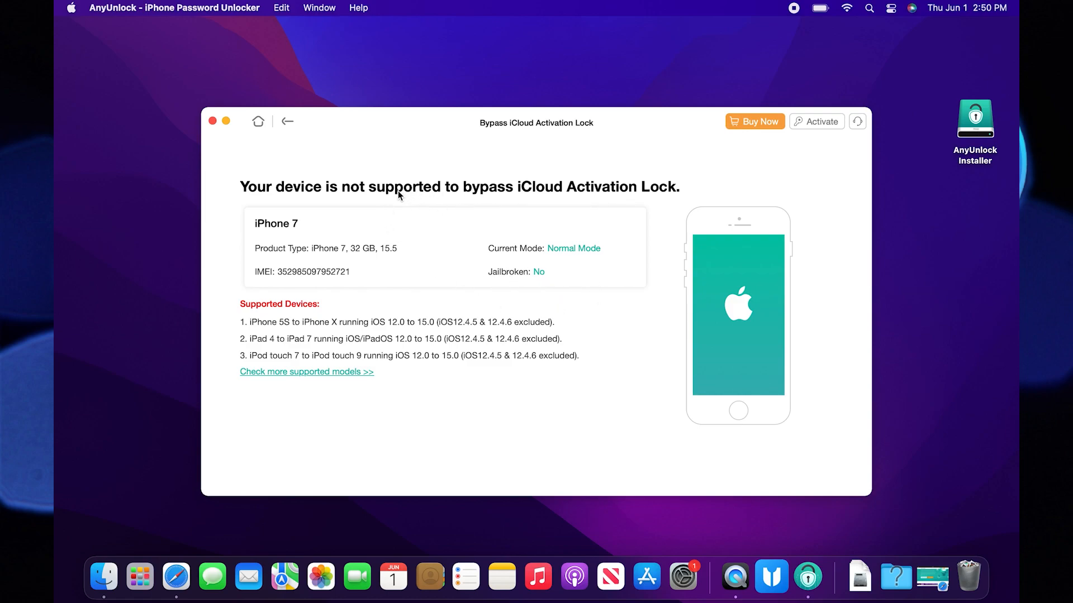
mouse_move(628, 212)
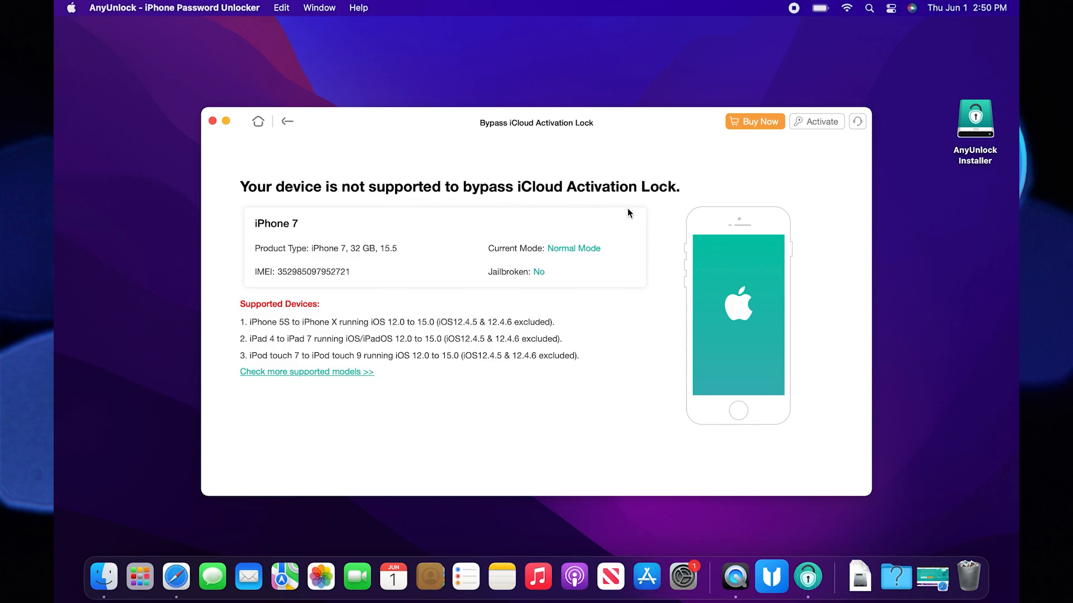
mouse_move(336, 421)
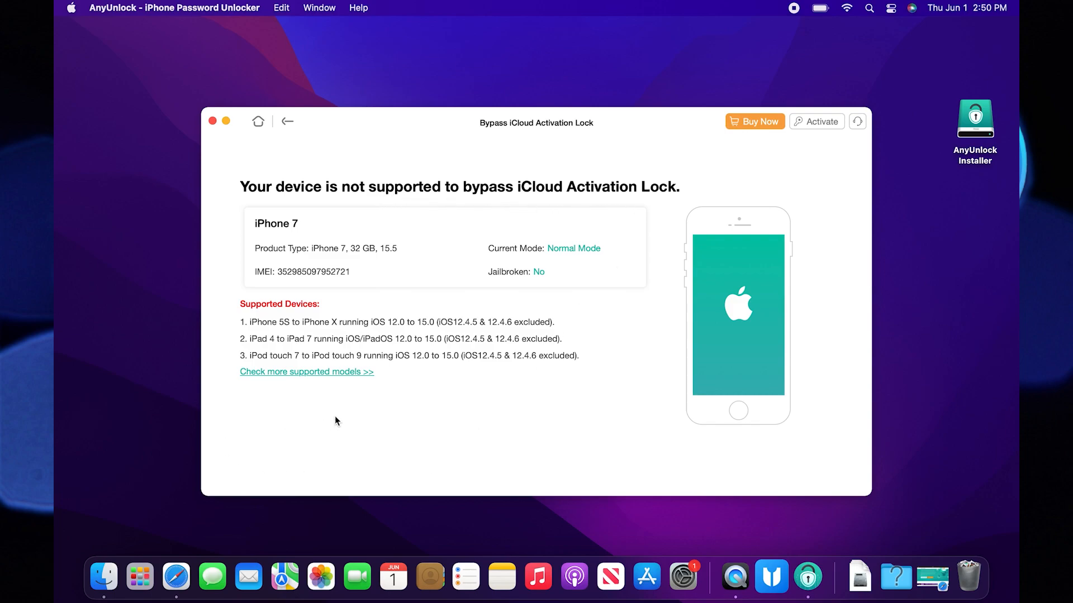
mouse_move(353, 424)
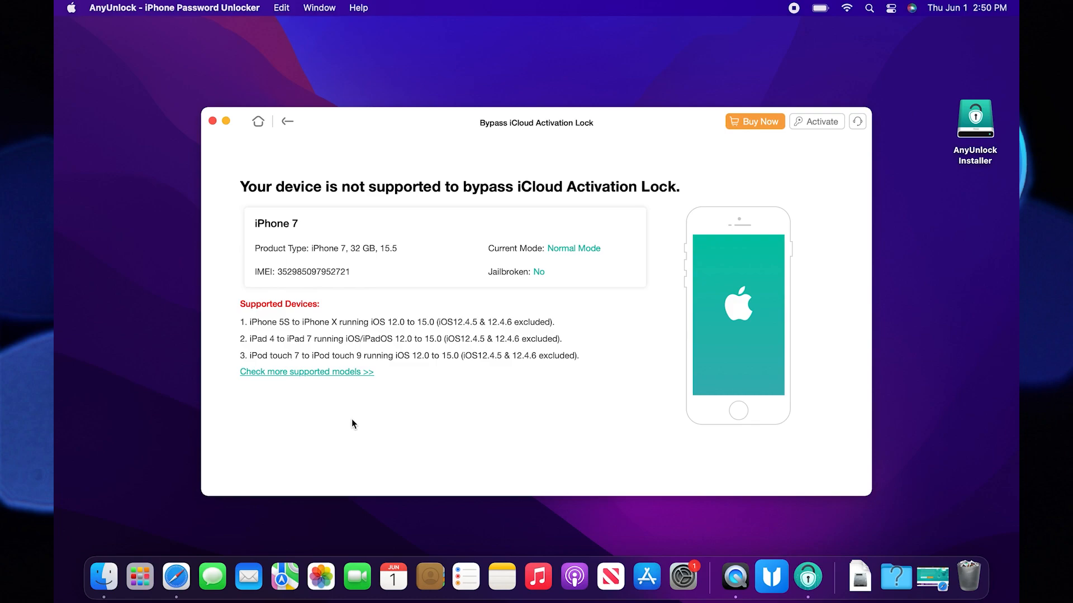